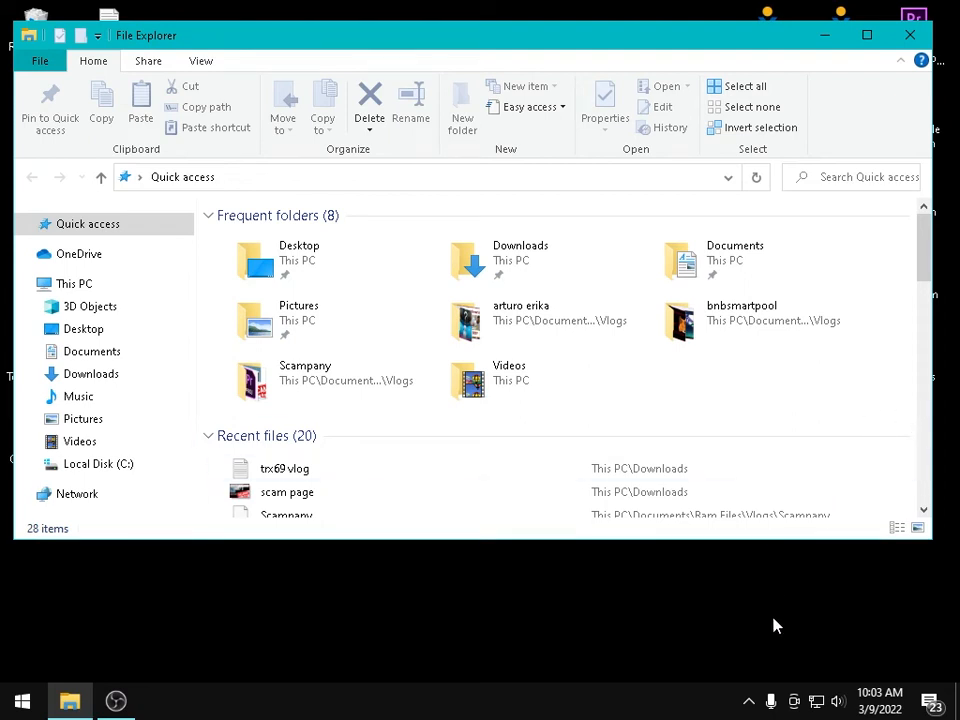
mouse_move(664, 568)
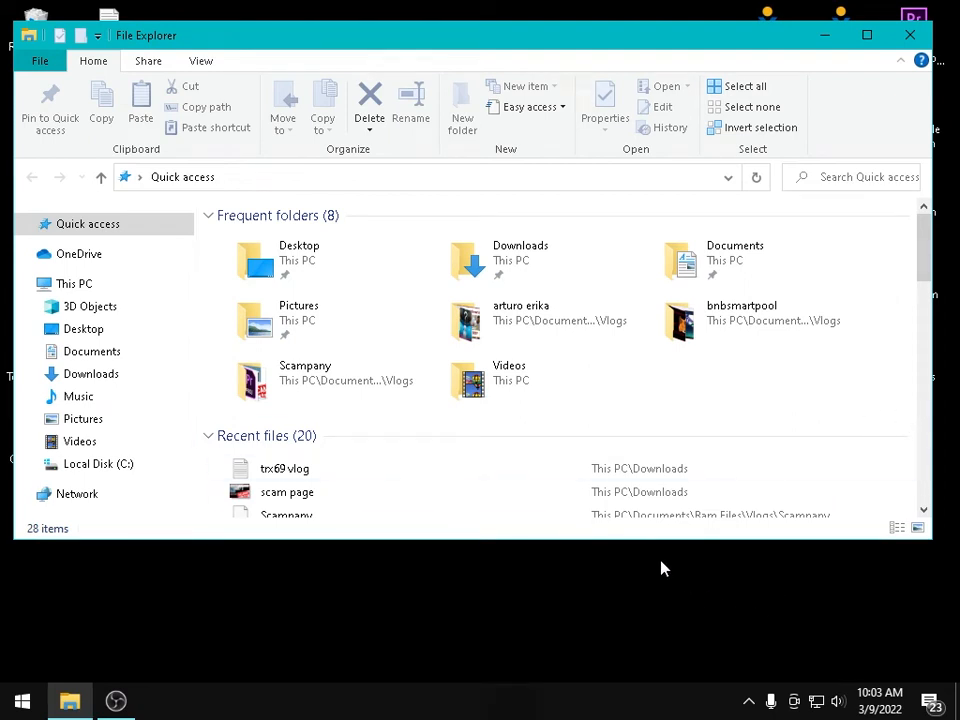
mouse_move(568, 436)
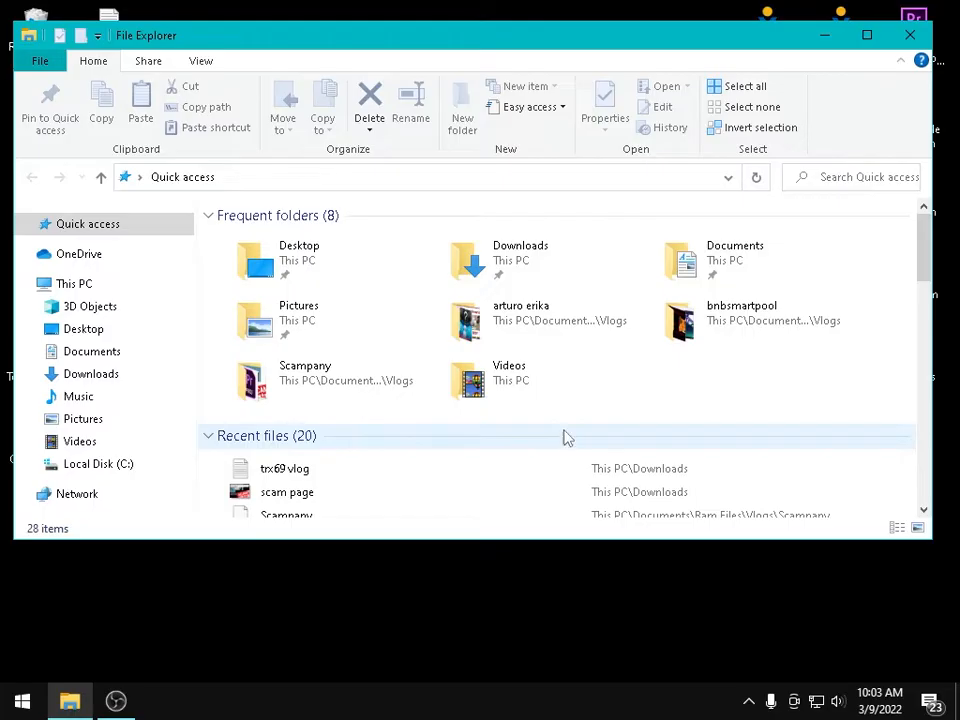
mouse_move(576, 432)
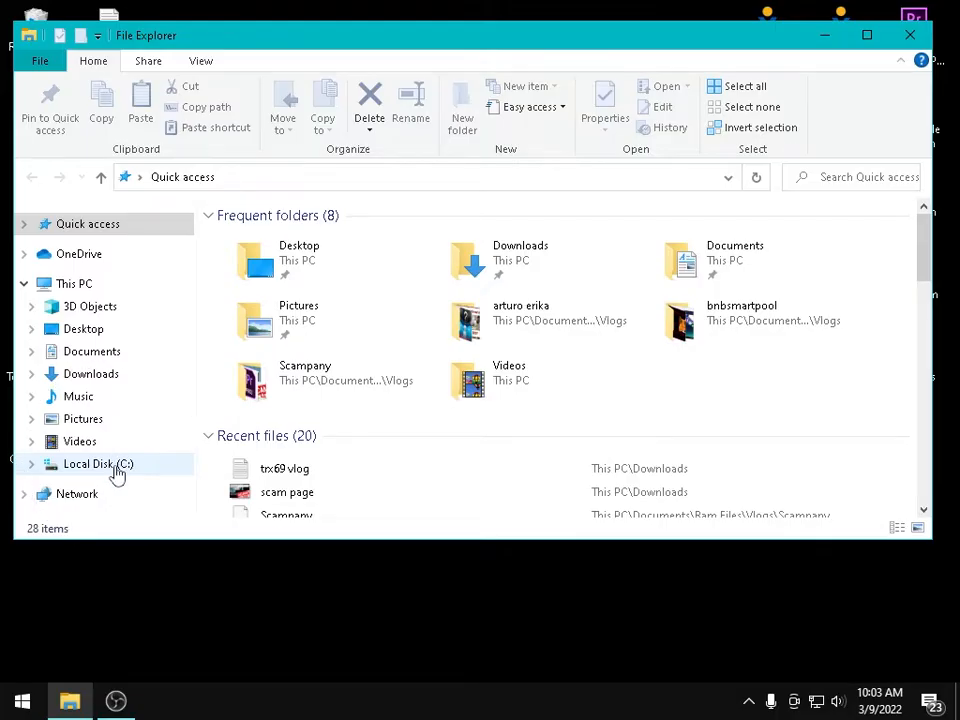
Show hidden items on Local Disk (C:), revealing folders like ProgramData and $WinREAgent
click(98, 464)
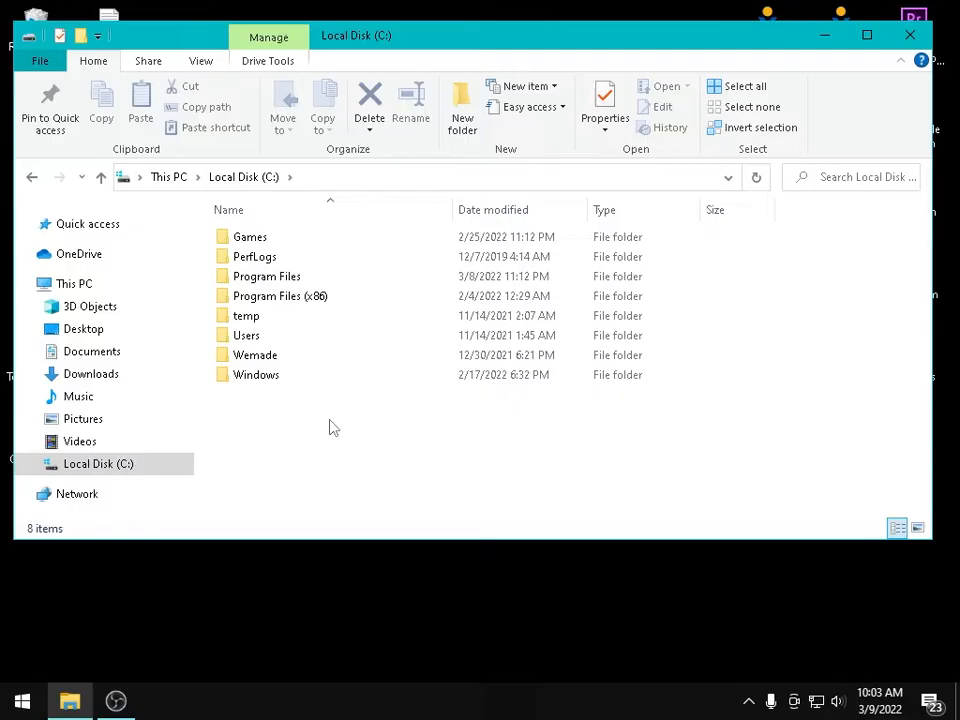
mouse_move(280, 164)
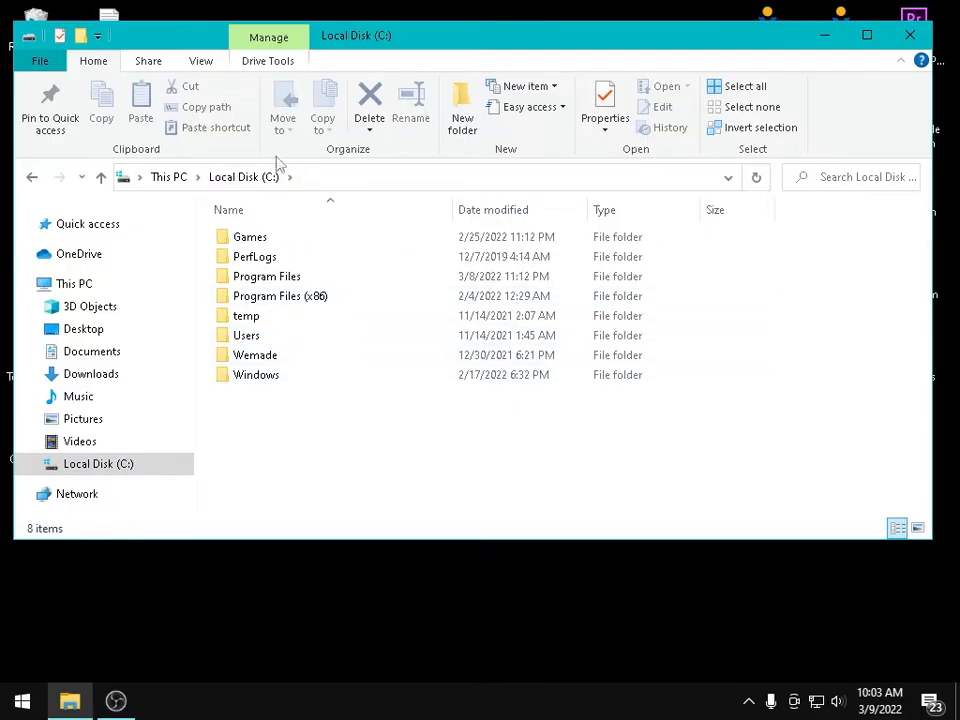
mouse_move(224, 98)
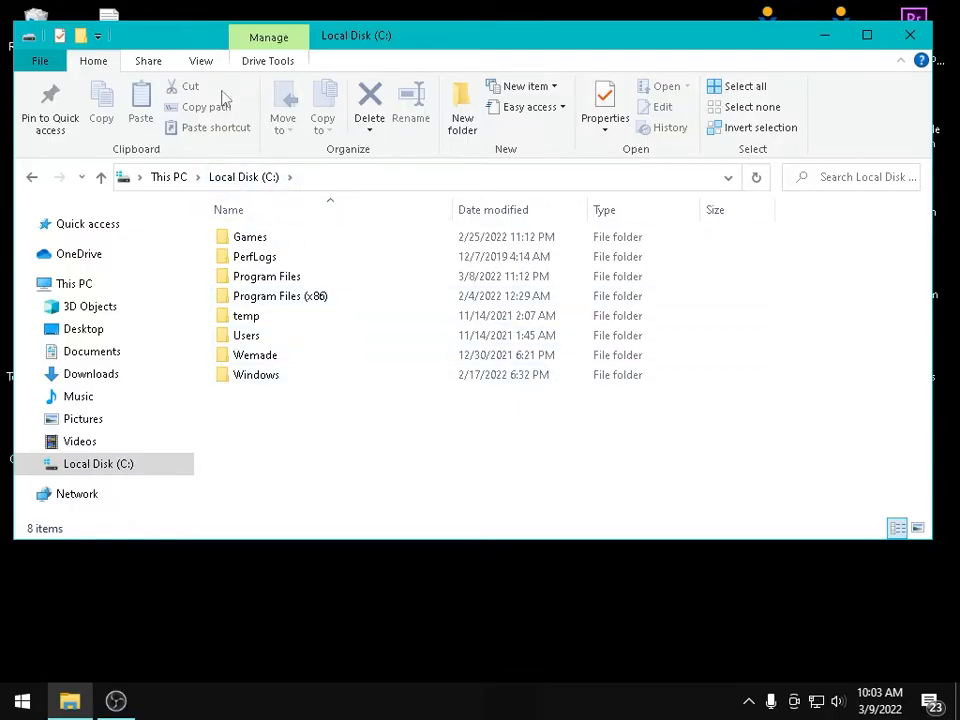
click(200, 60)
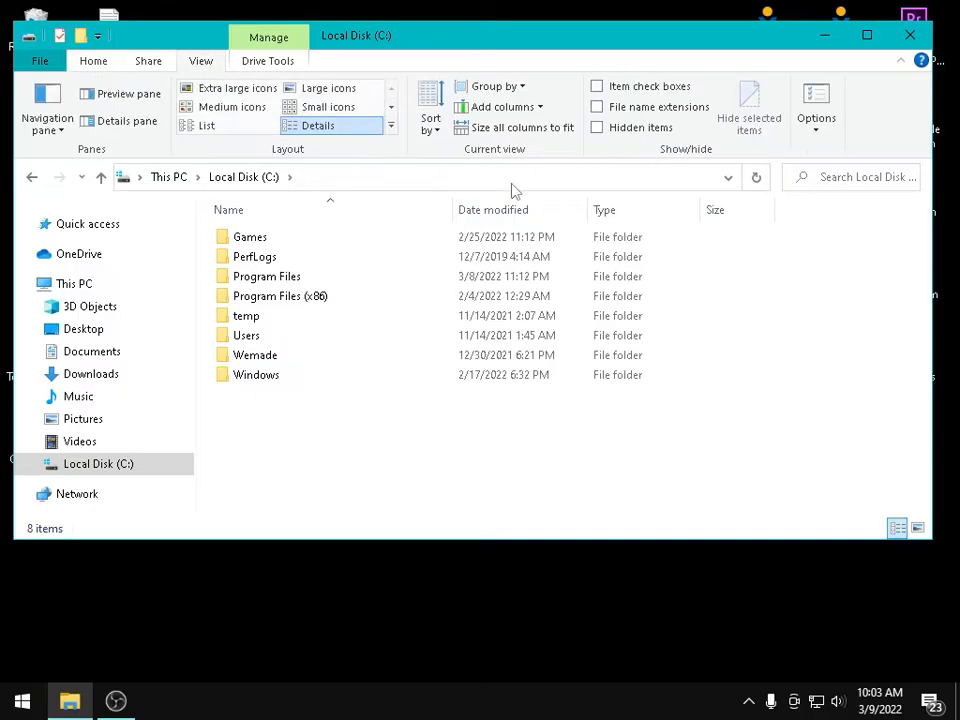
click(596, 128)
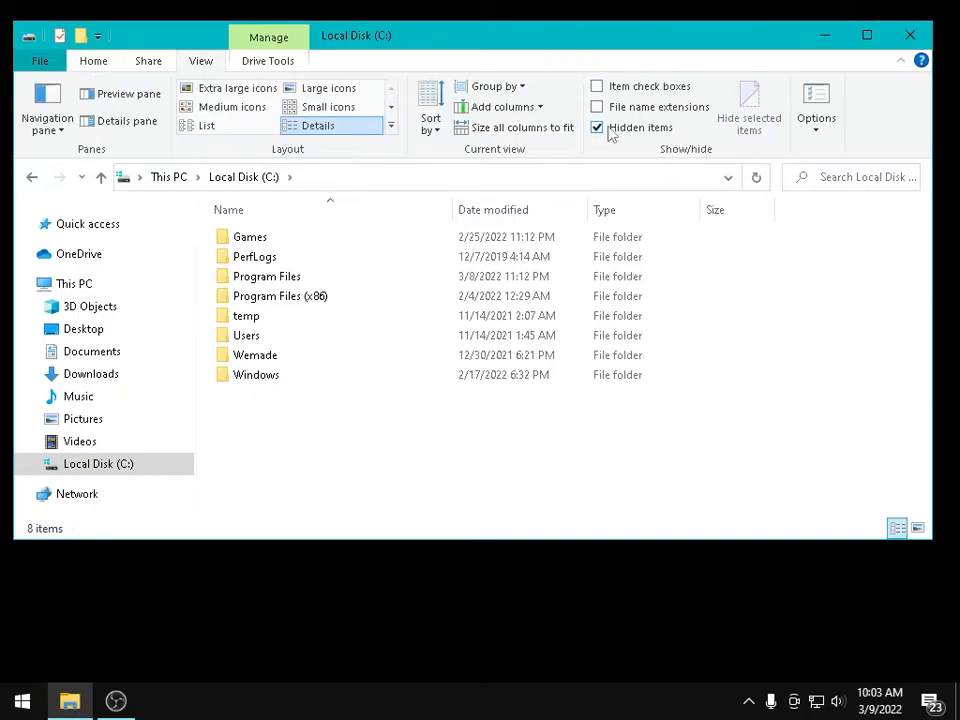
click(596, 128)
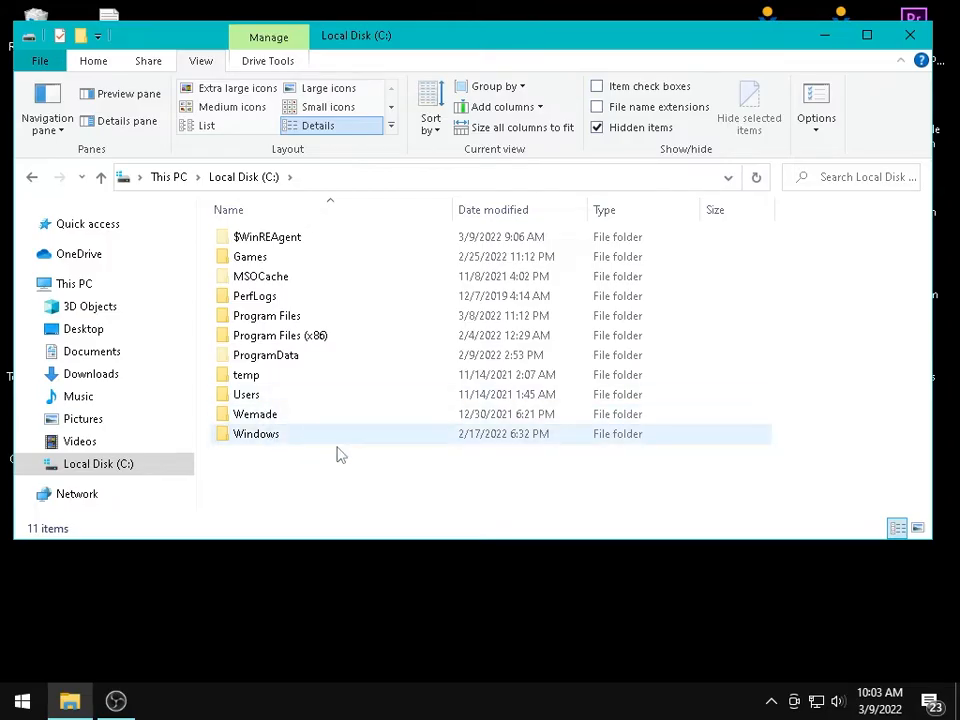
Go into C:\Users\Ram and select the hidden AppData folder
click(246, 394)
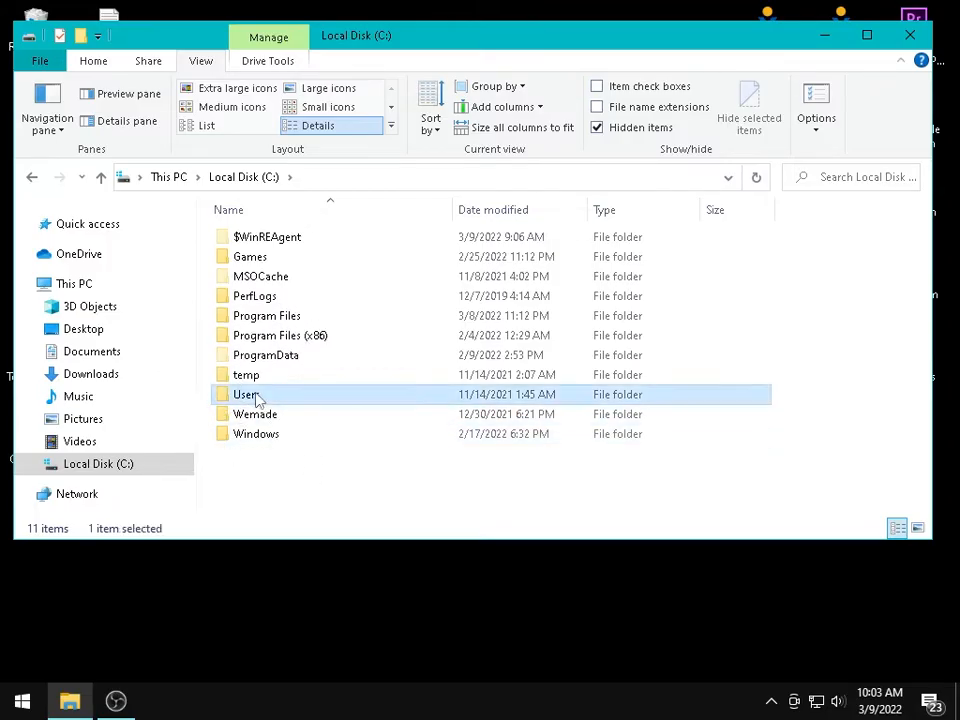
double_click(246, 394)
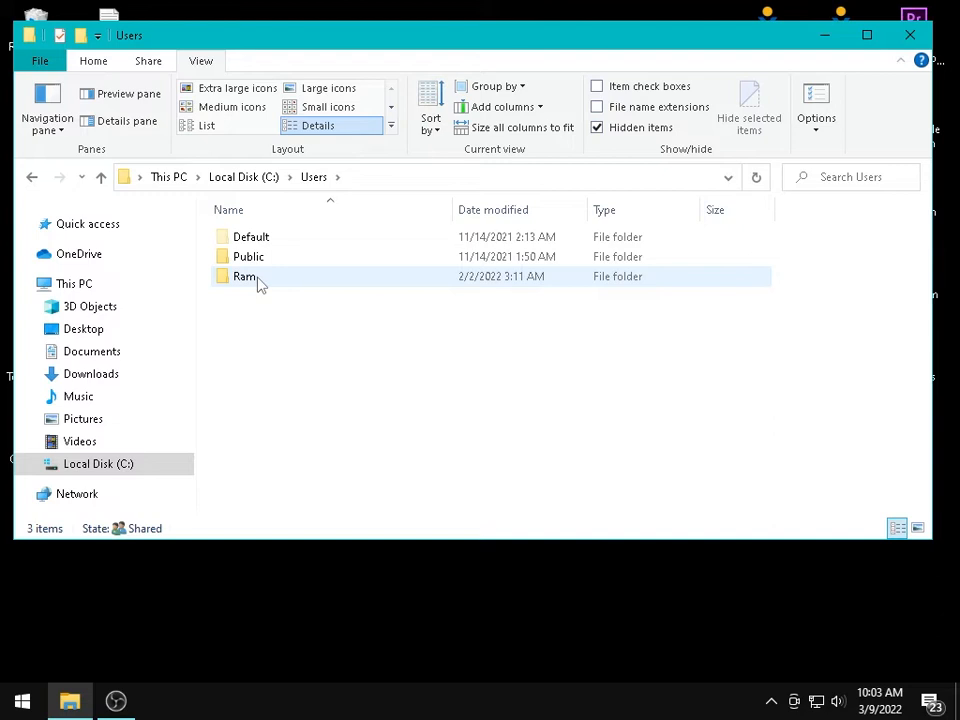
double_click(244, 276)
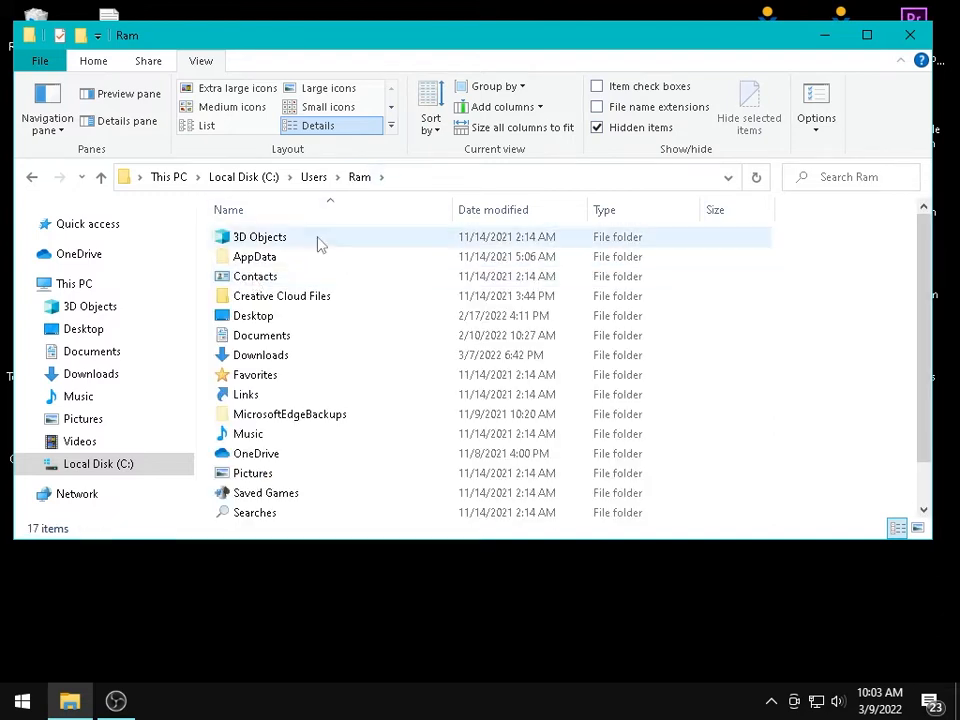
click(254, 256)
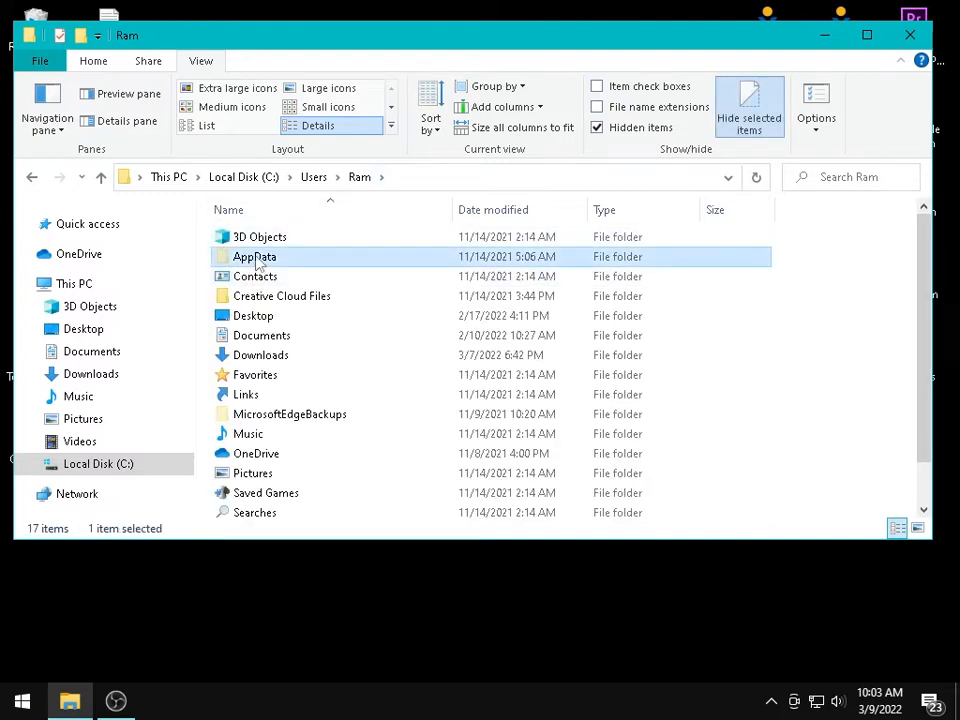
Toggle Hidden items off and back on so AppData stays visible and selected
click(596, 128)
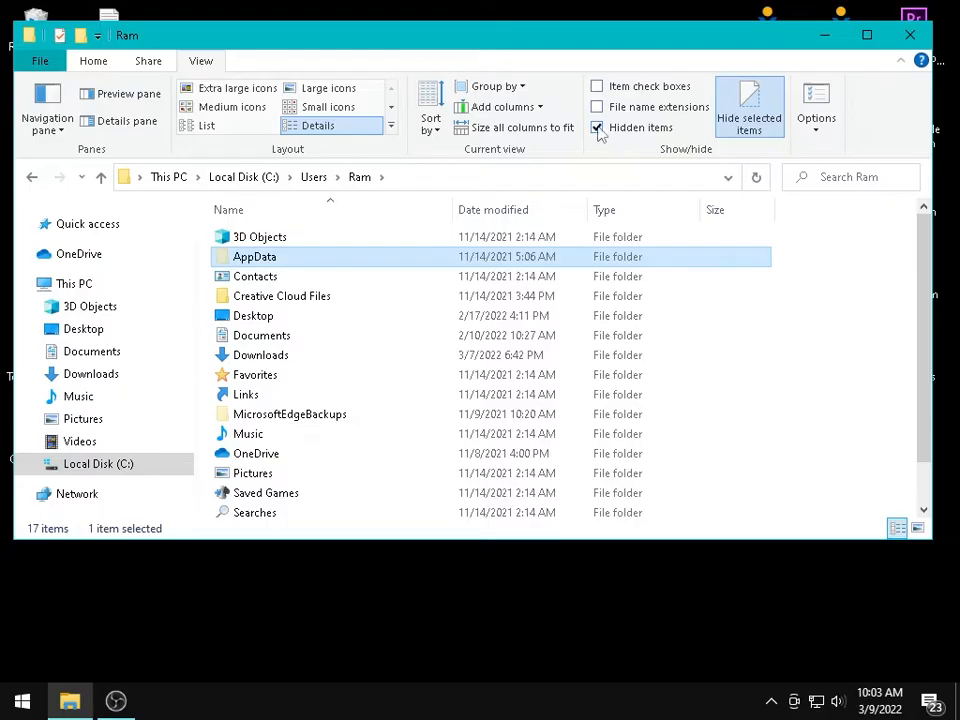
click(596, 128)
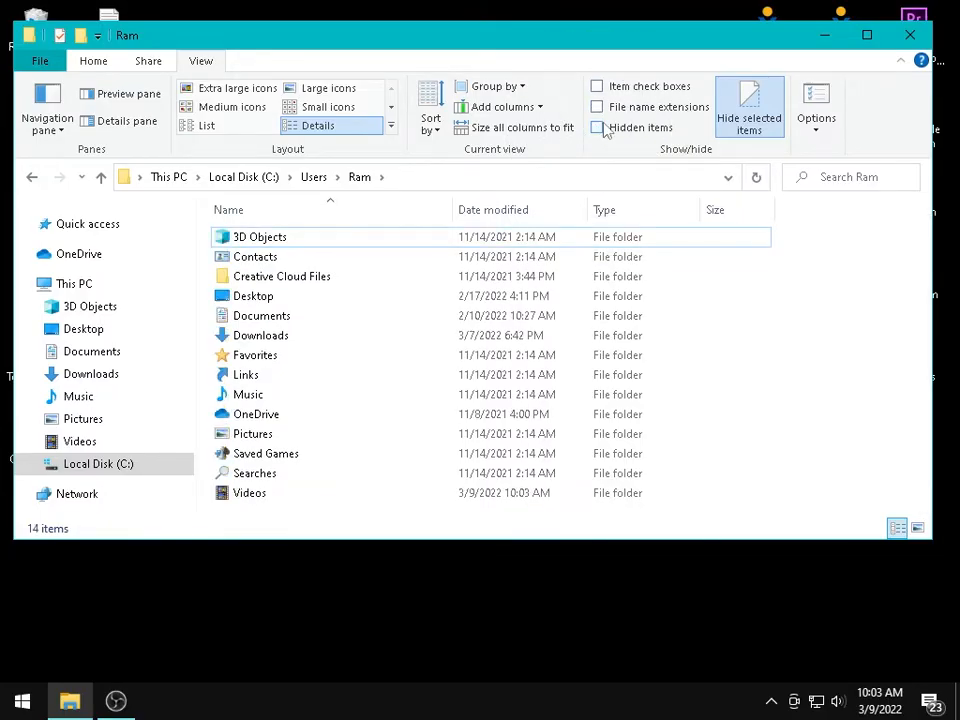
click(596, 128)
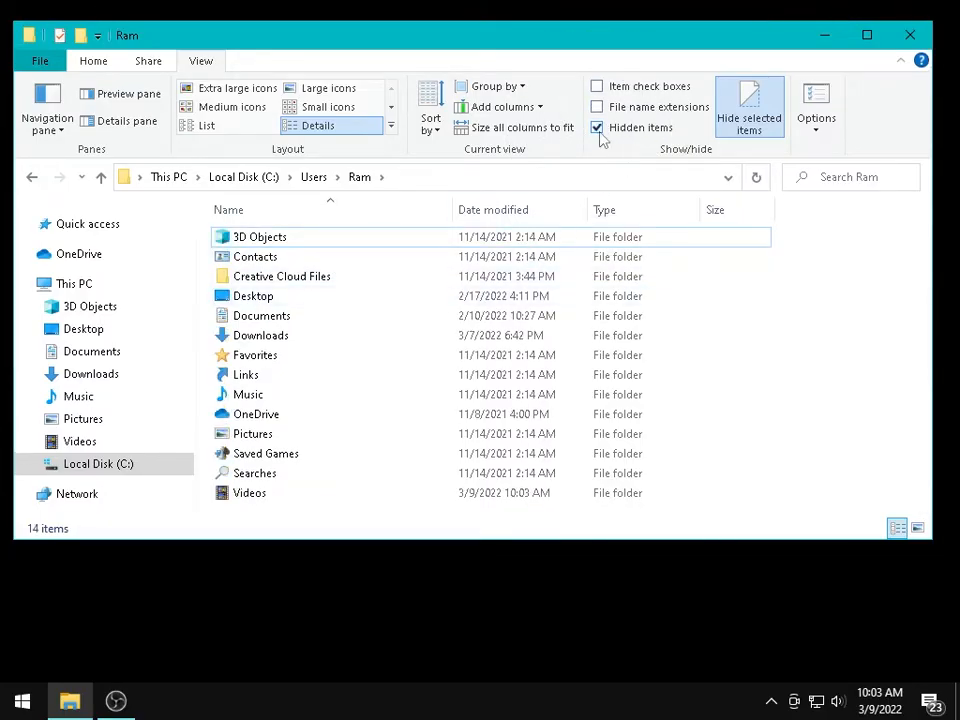
click(596, 128)
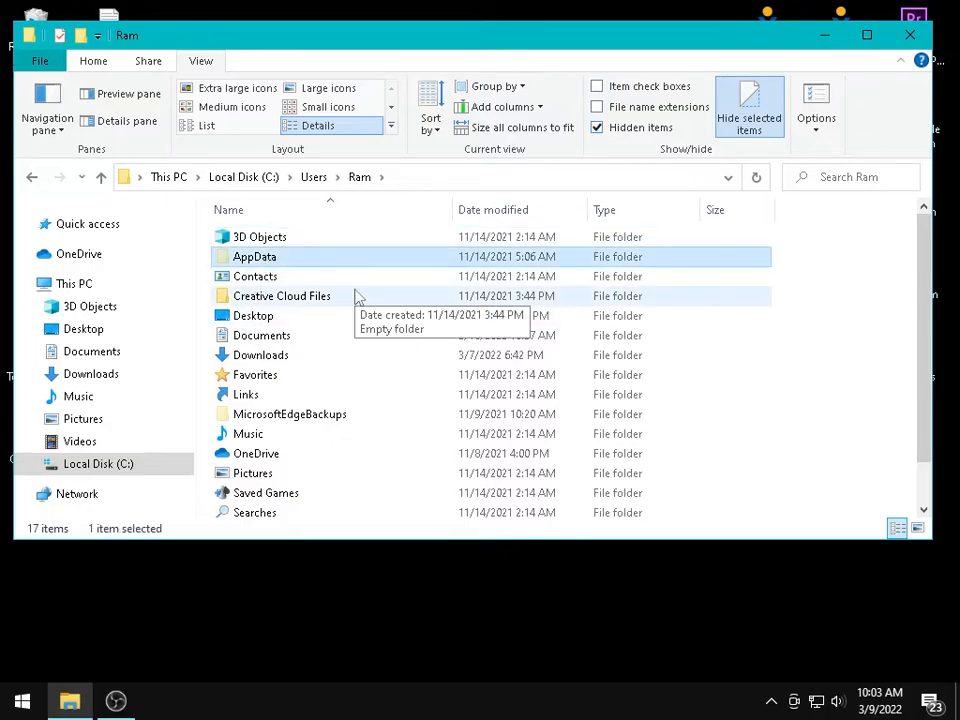
mouse_move(364, 304)
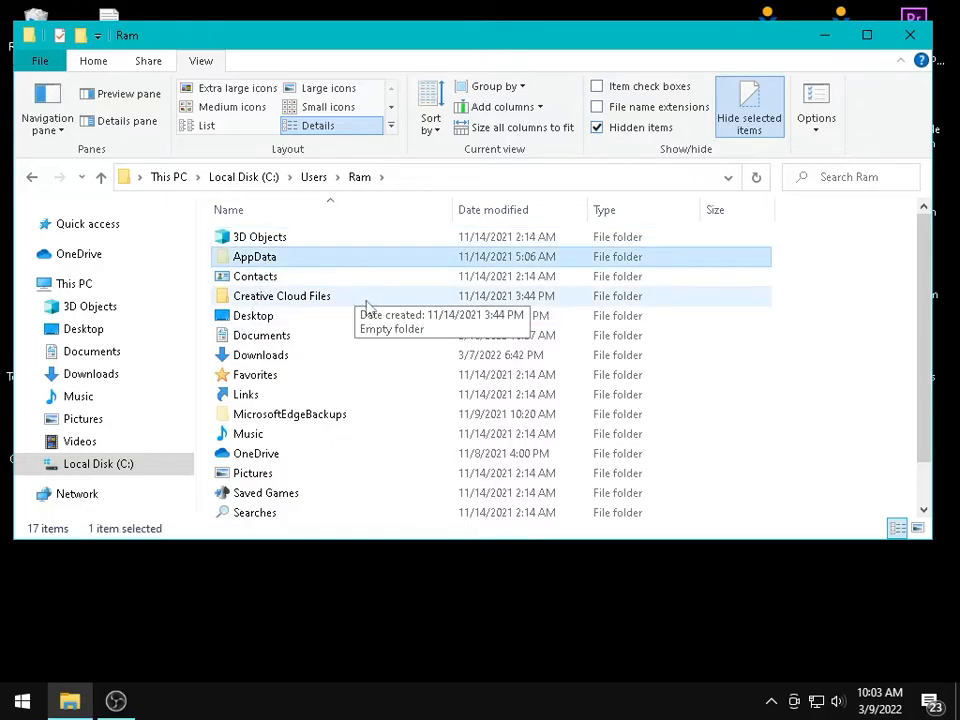
Go through AppData\Roaming\Citra into sdmc and select the Nintendo 3DS folder
double_click(254, 256)
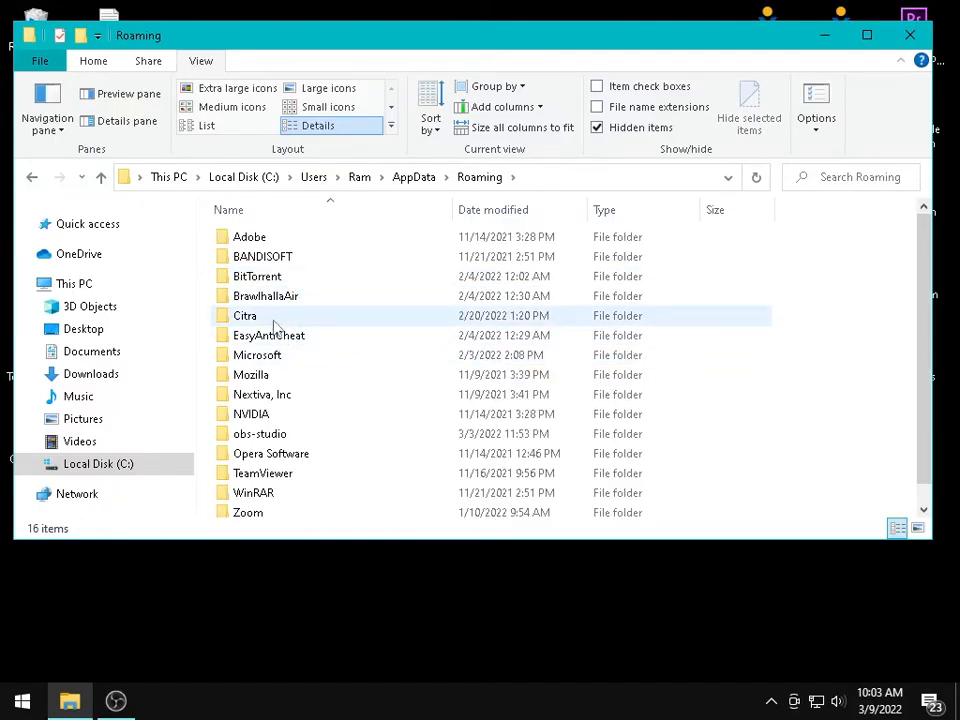
click(244, 316)
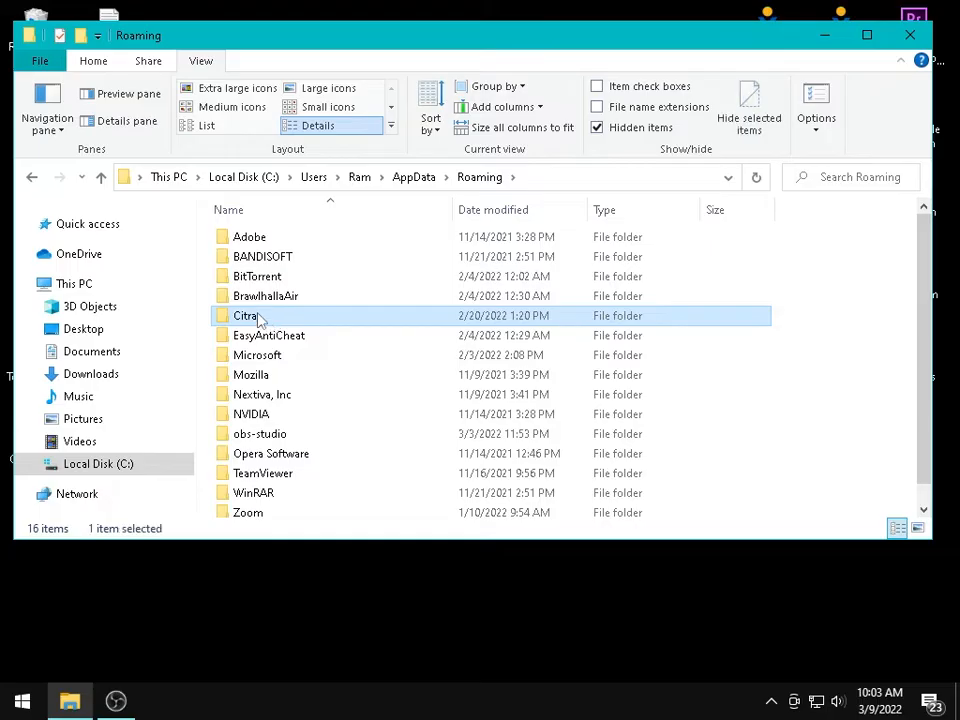
double_click(246, 316)
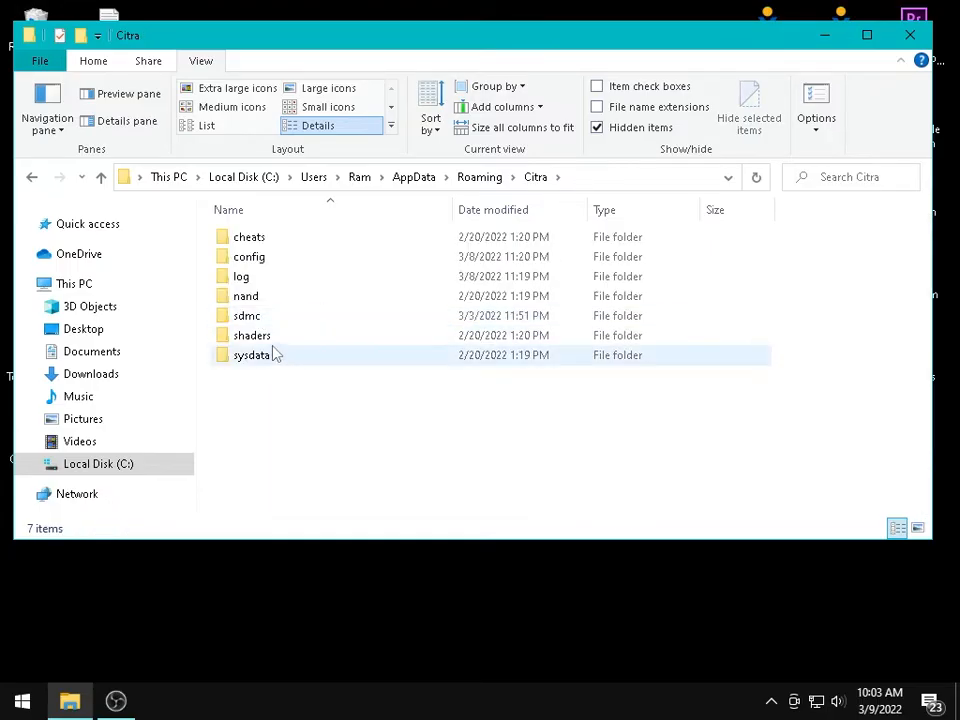
click(246, 316)
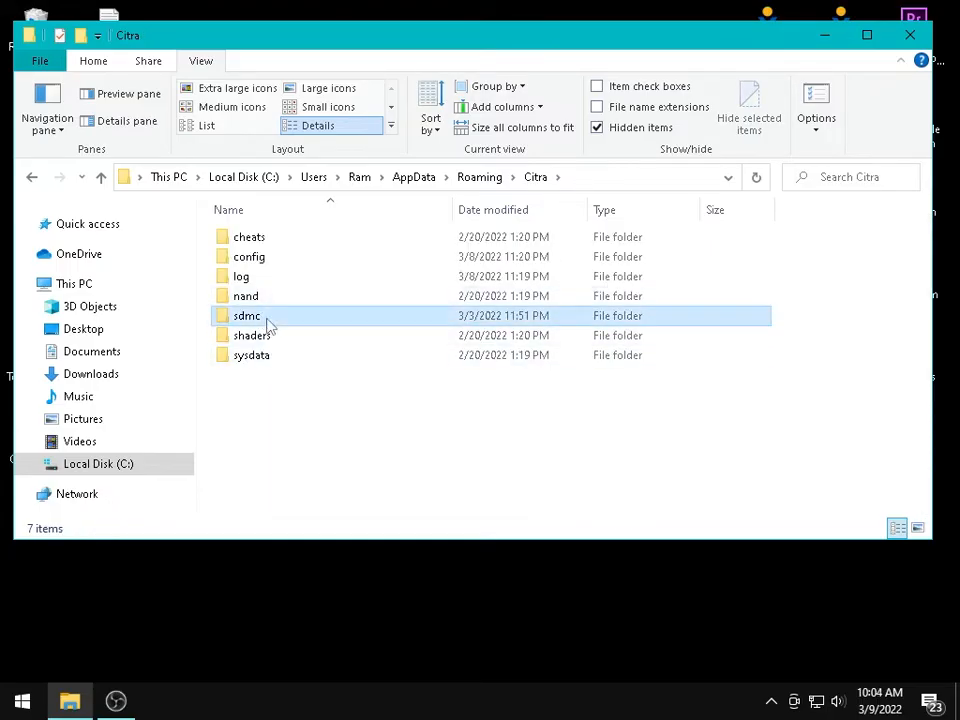
double_click(246, 316)
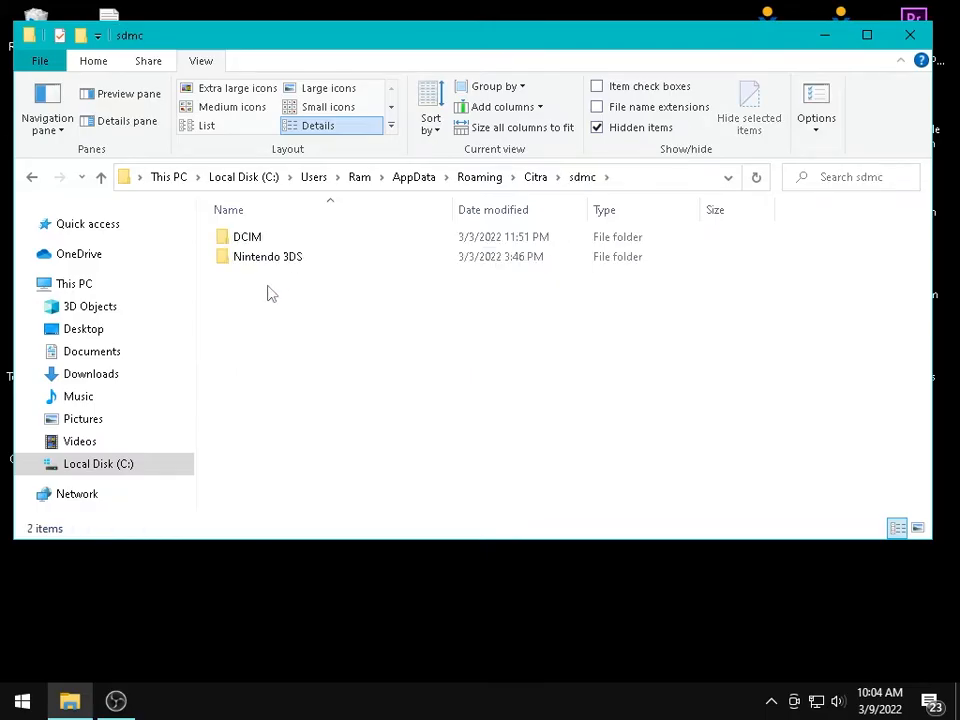
click(268, 256)
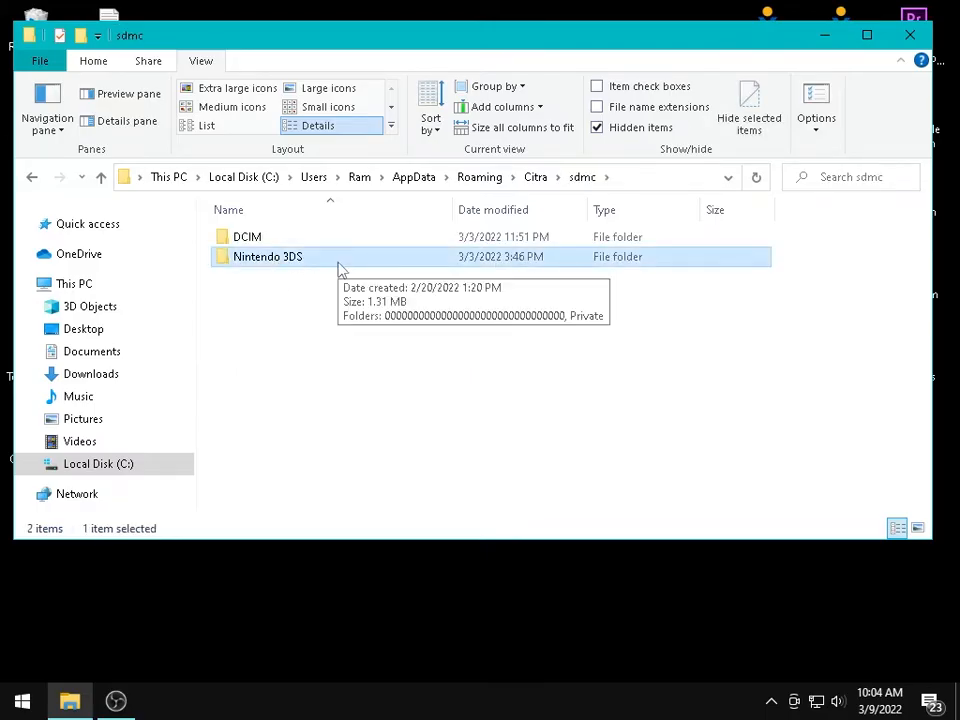
Go through Nintendo 3DS and both long numbered folders into title, selecting 00040000
double_click(268, 256)
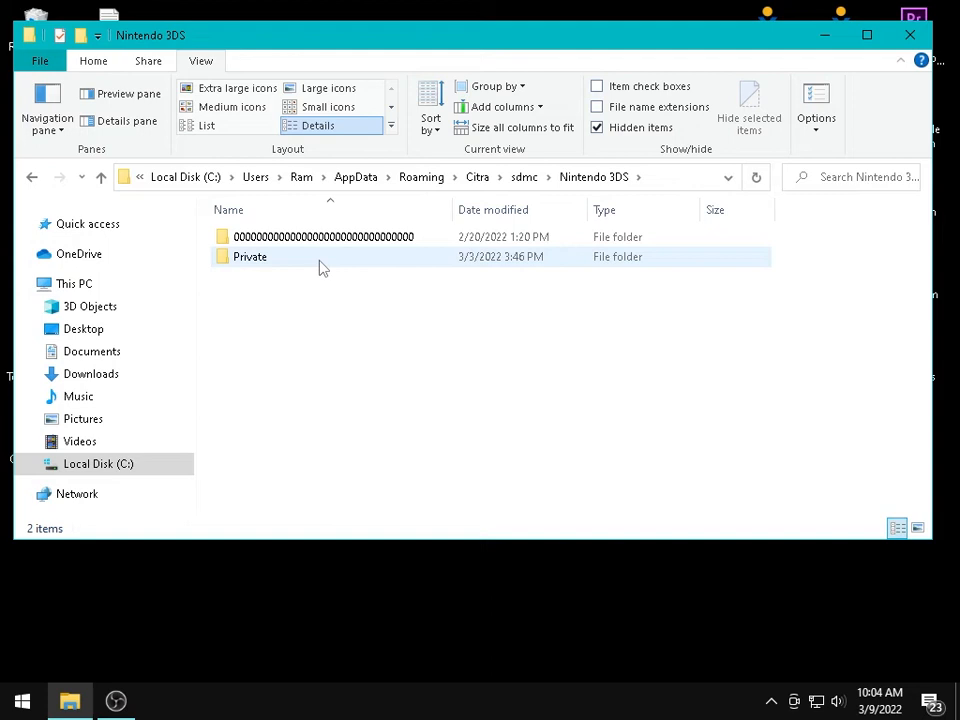
mouse_move(296, 260)
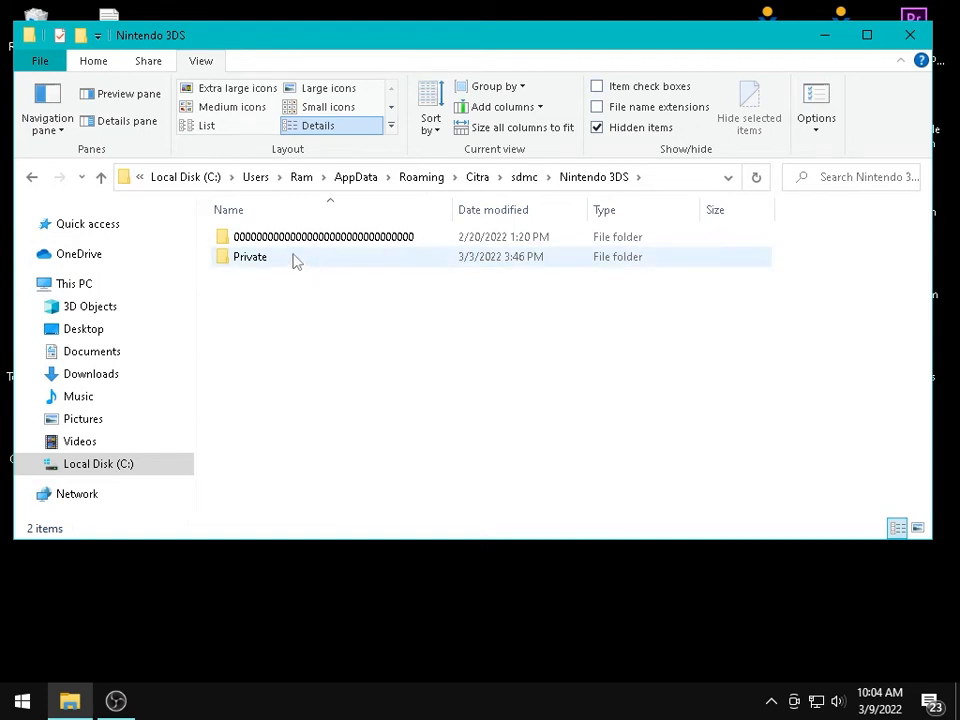
click(324, 236)
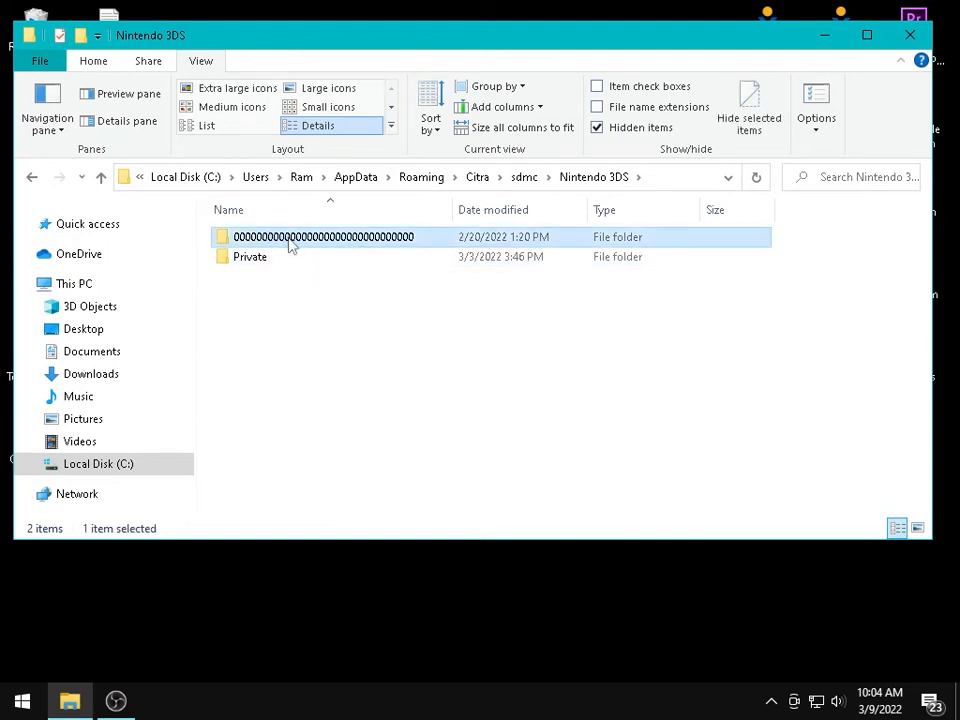
double_click(322, 236)
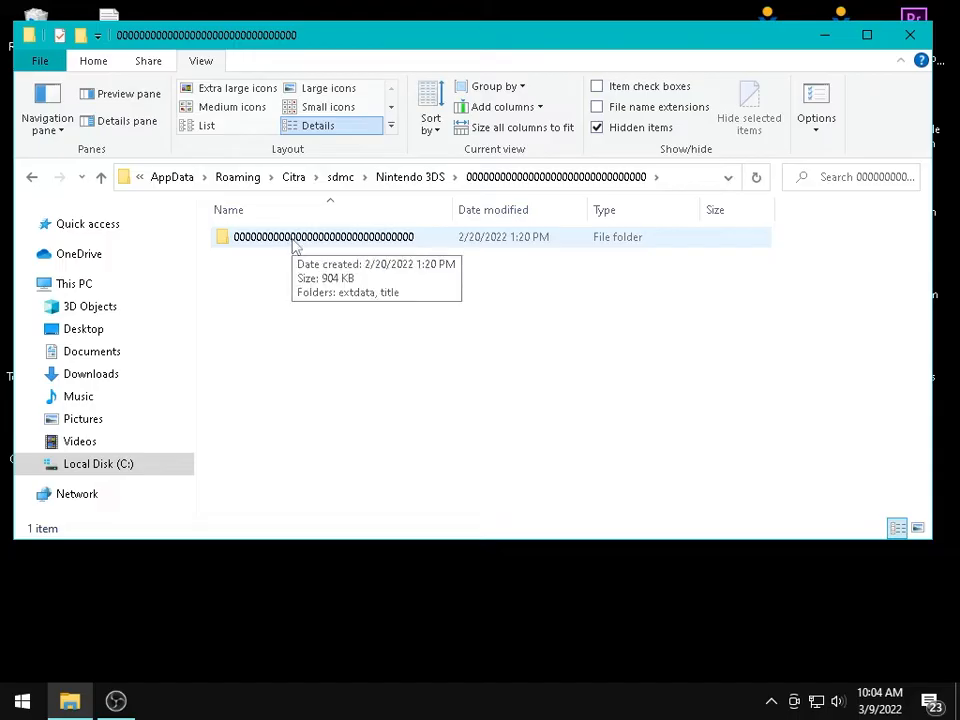
double_click(324, 236)
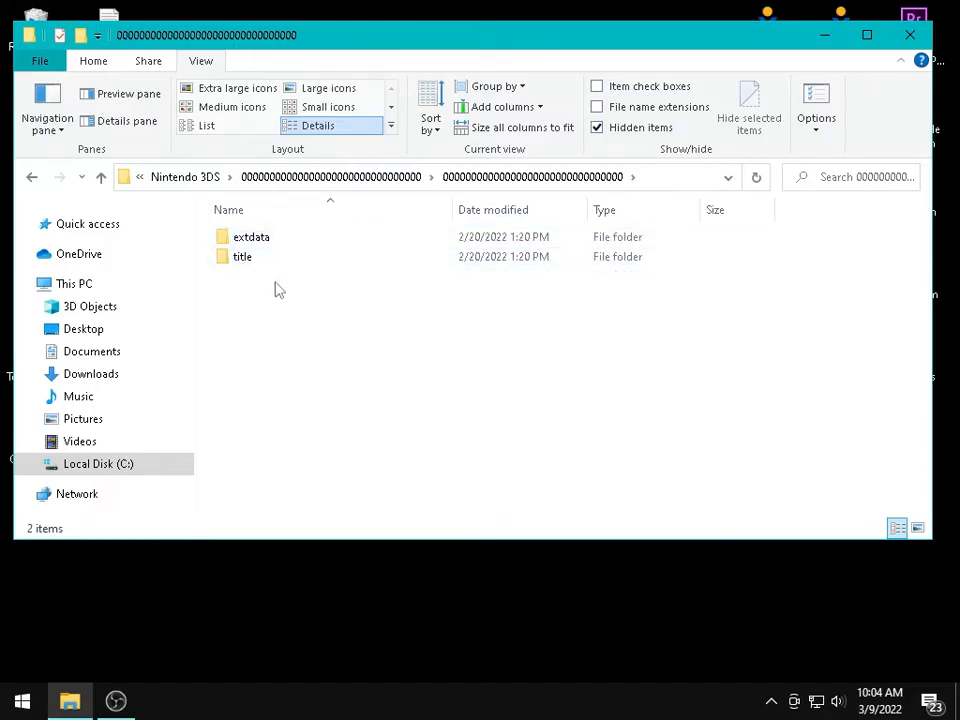
click(242, 256)
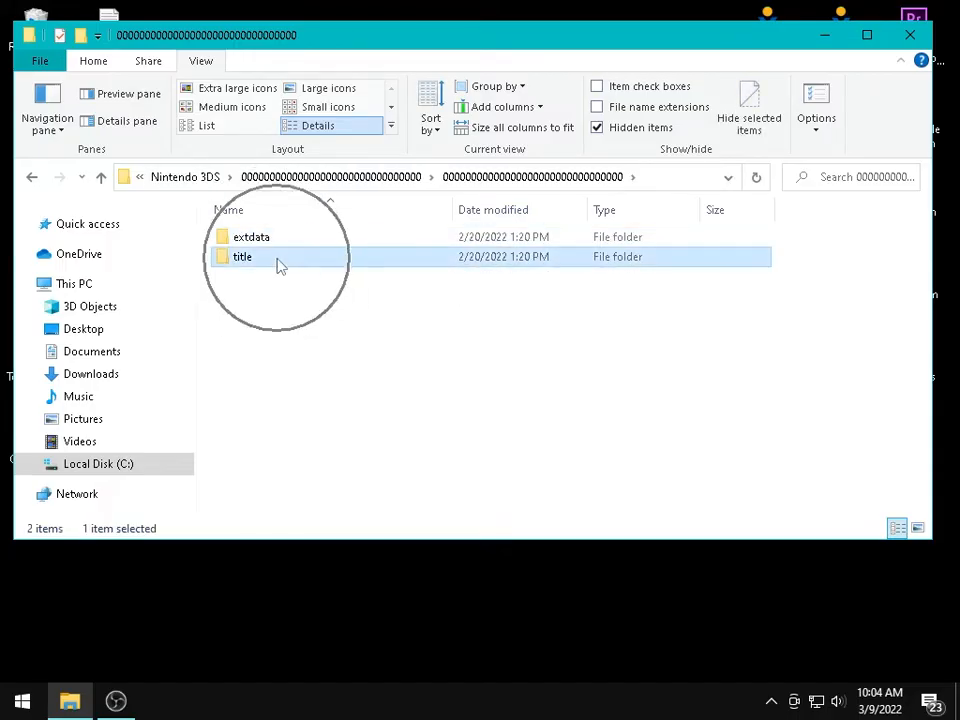
double_click(242, 256)
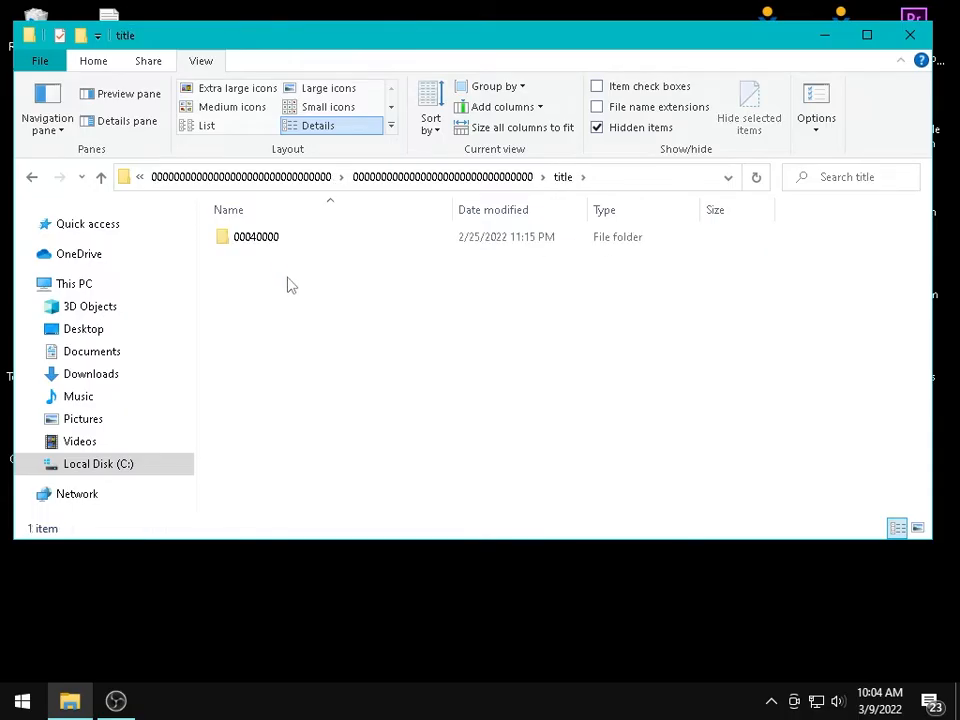
click(256, 236)
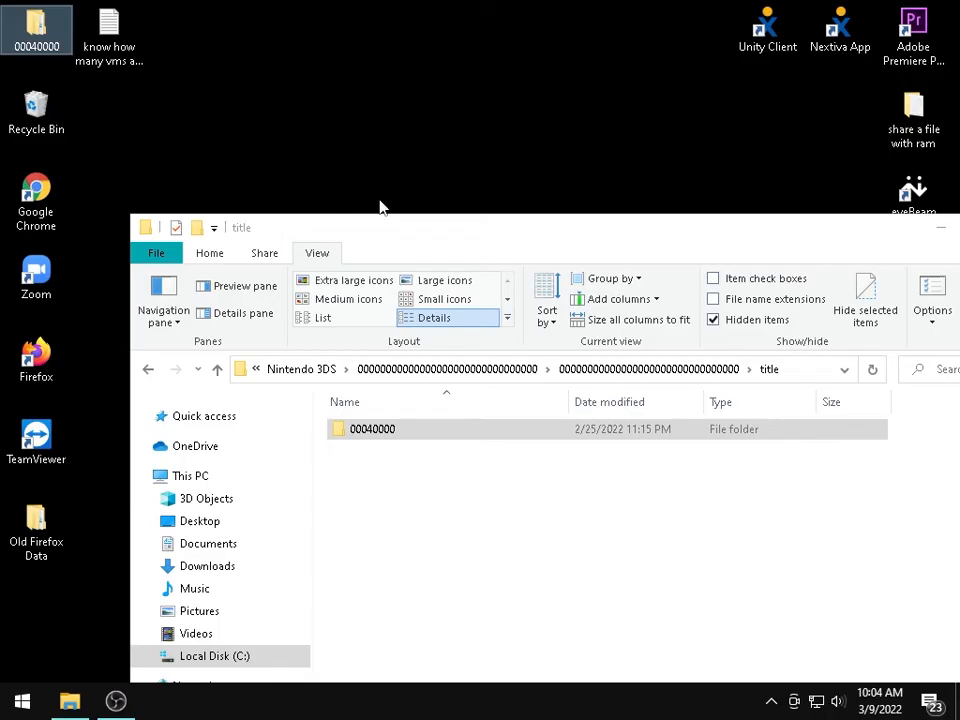
mouse_move(400, 236)
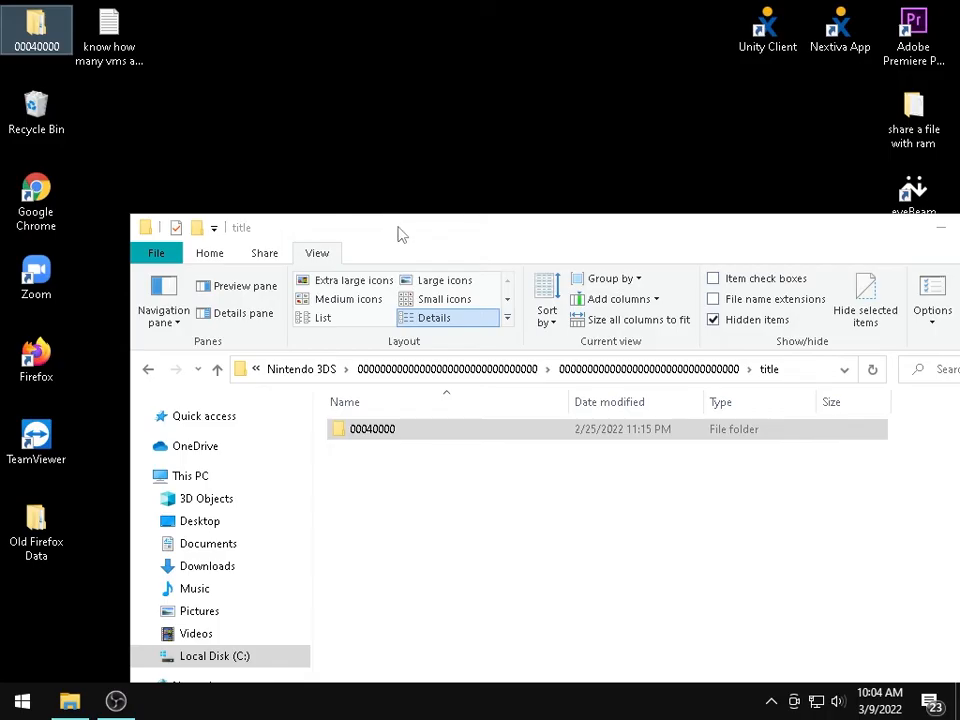